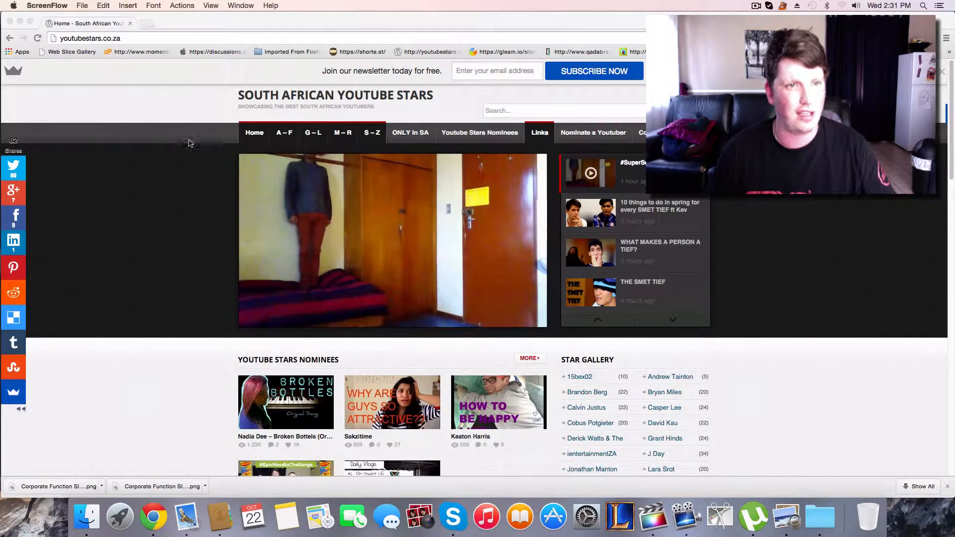
pyautogui.moveTo(109, 197)
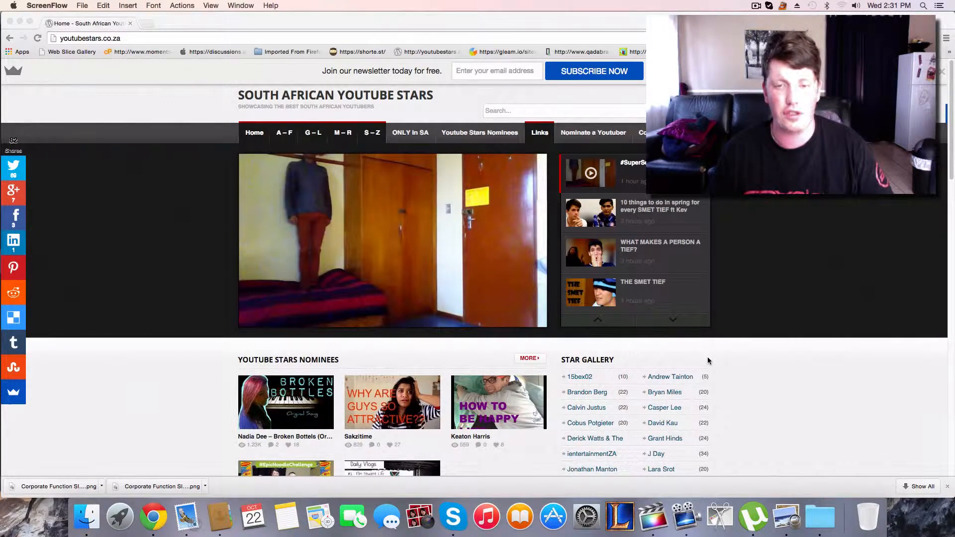
# Scroll to the YouTube Stars Nominees section and open The Himschoots nominee post
pyautogui.scroll(-3)
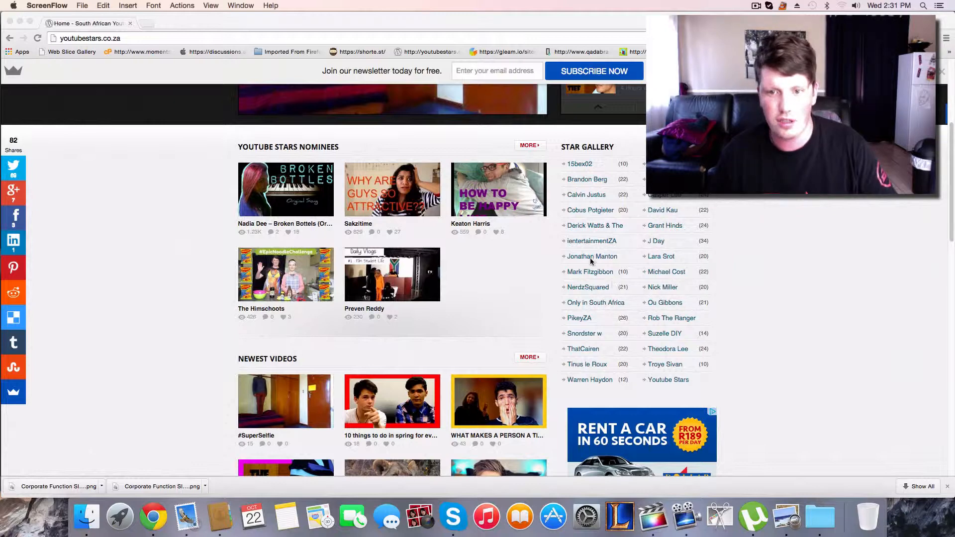
pyautogui.moveTo(672, 351)
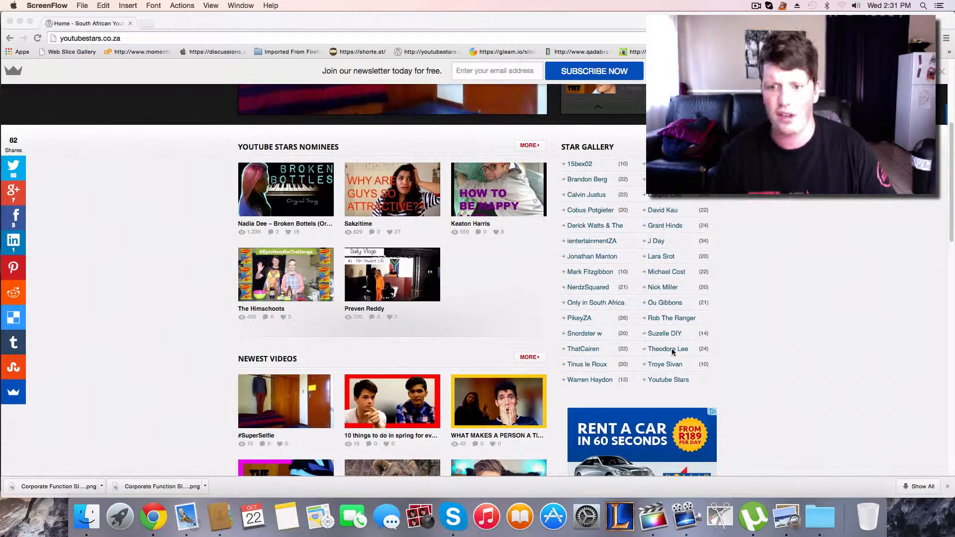
pyautogui.moveTo(578, 190)
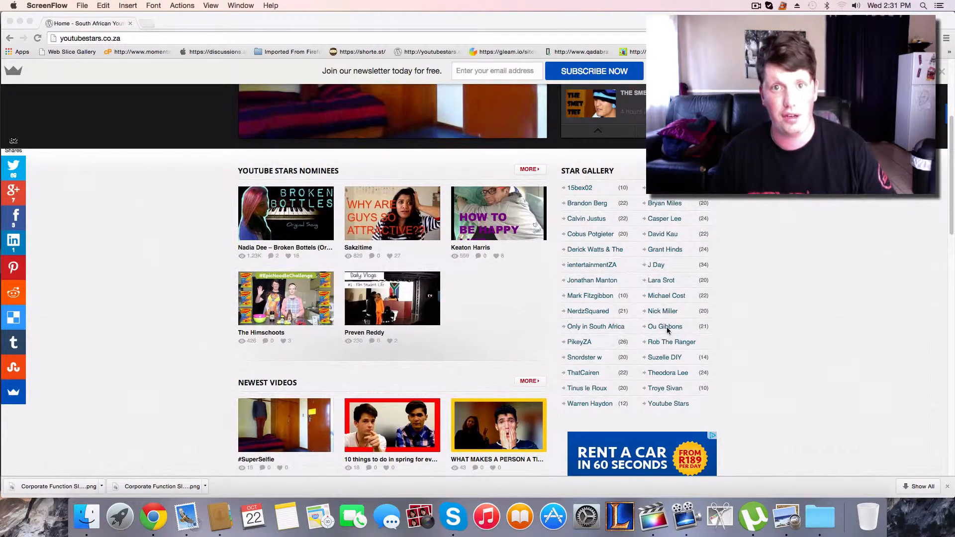
pyautogui.scroll(3)
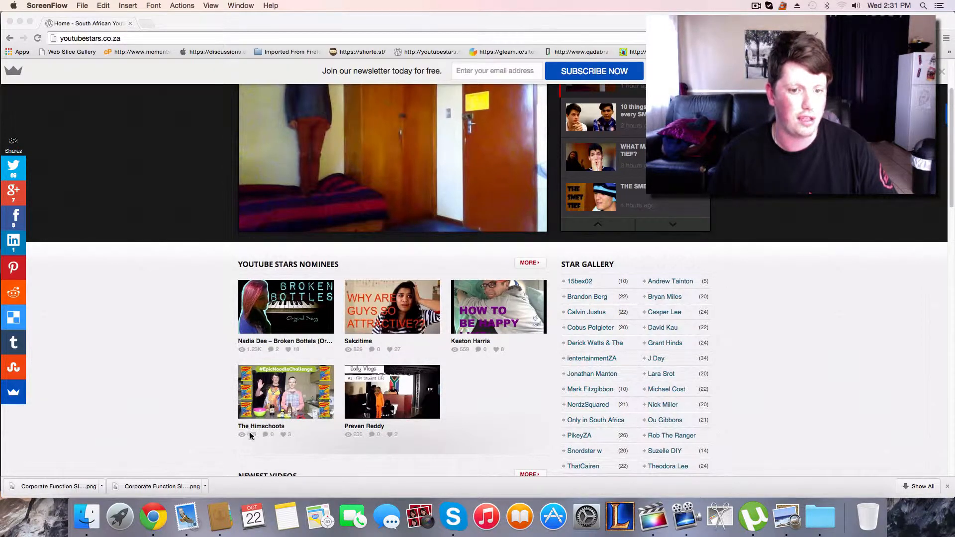
pyautogui.scroll(-3)
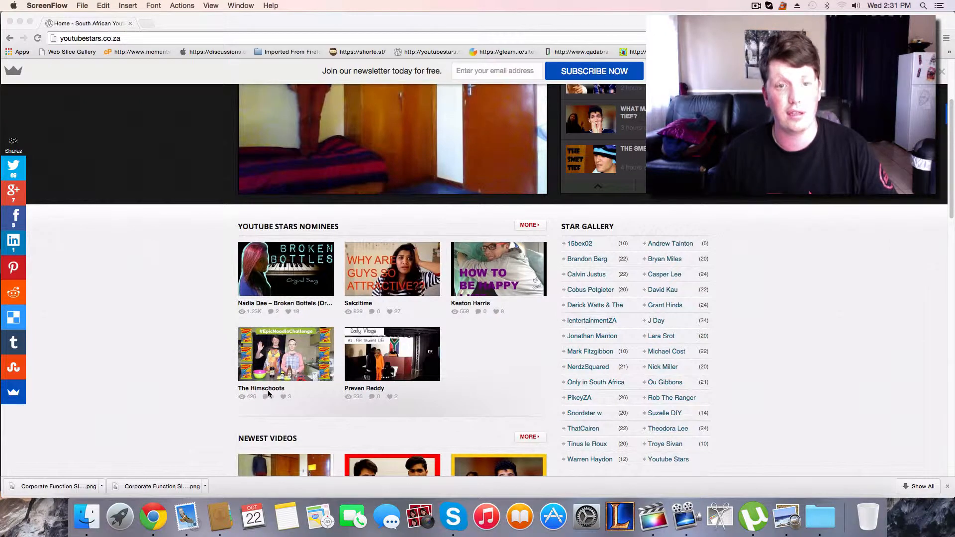
pyautogui.click(153, 516)
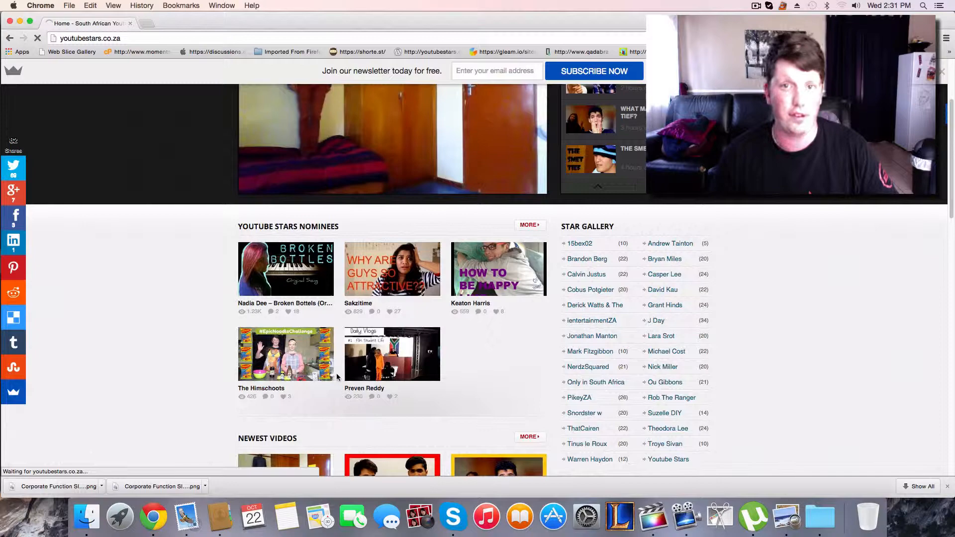
pyautogui.click(285, 353)
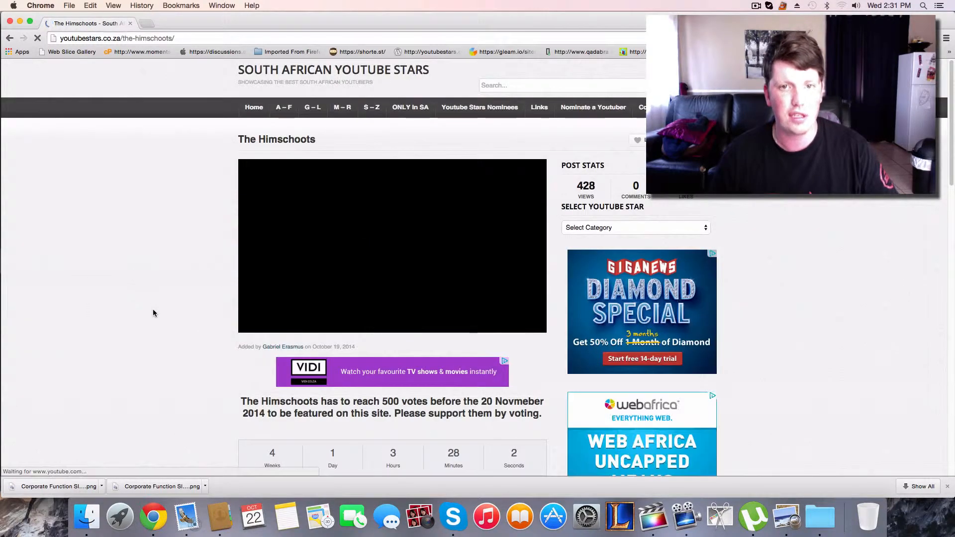
pyautogui.scroll(-3)
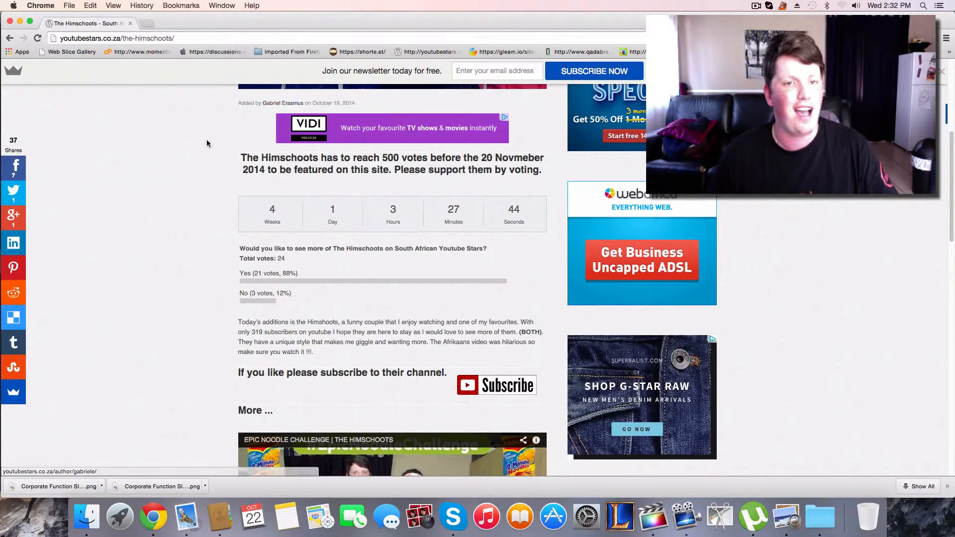
pyautogui.scroll(3)
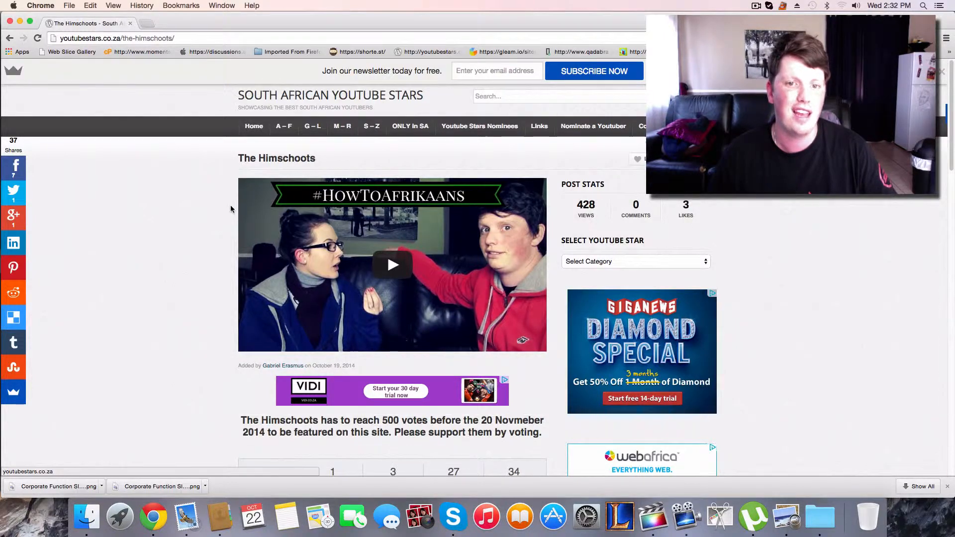
pyautogui.scroll(-3)
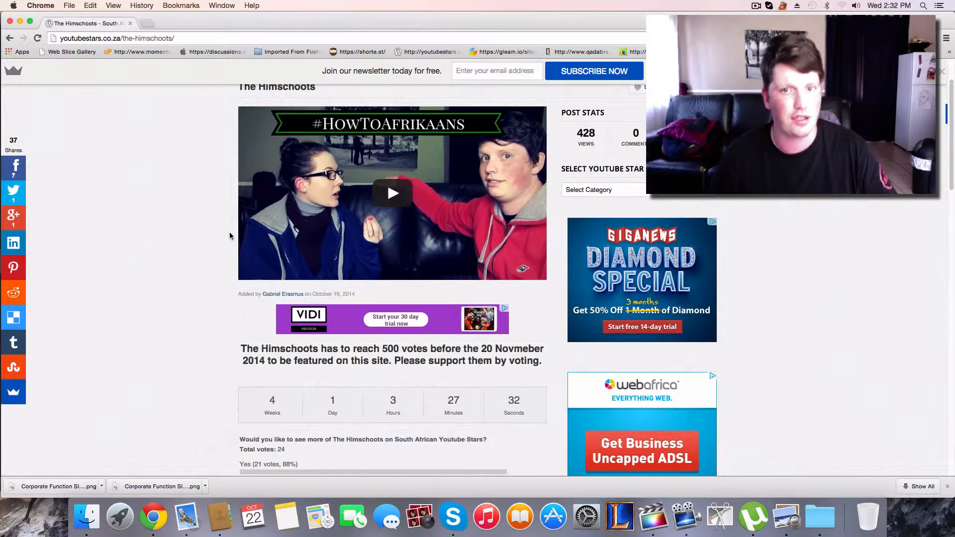
pyautogui.scroll(-3)
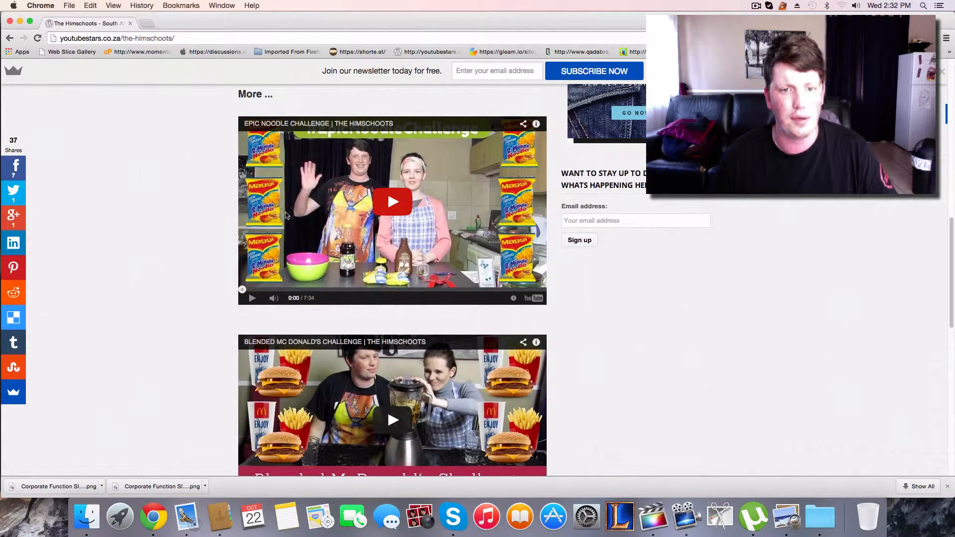
pyautogui.scroll(-3)
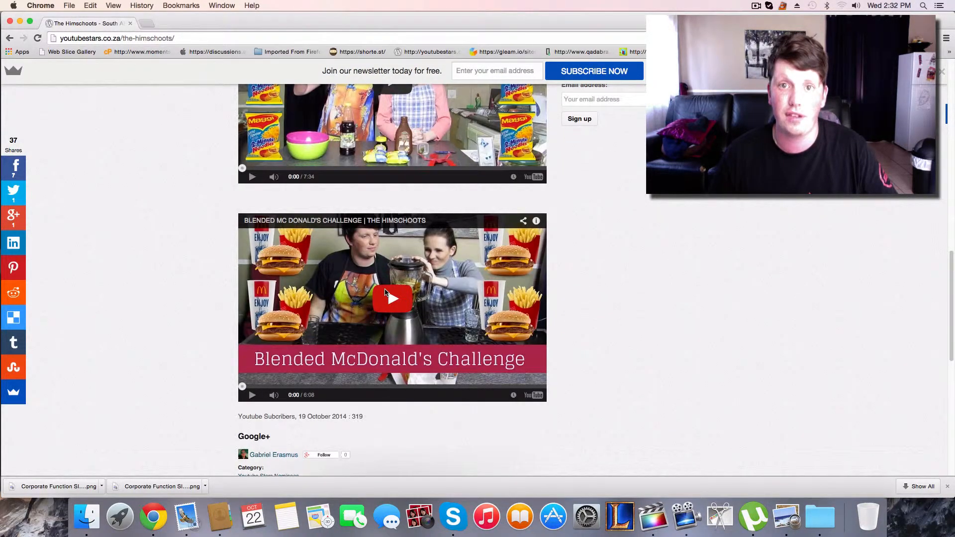
pyautogui.scroll(3)
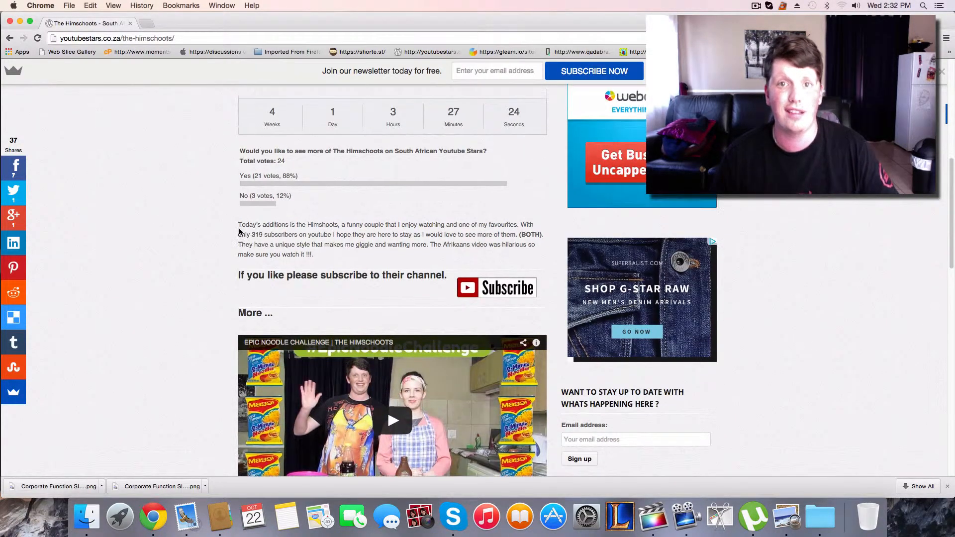
pyautogui.scroll(3)
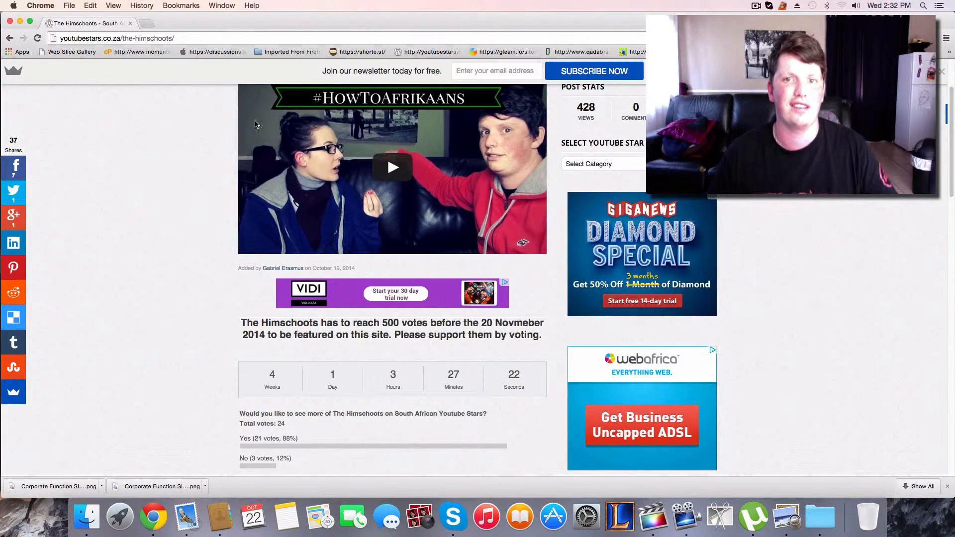